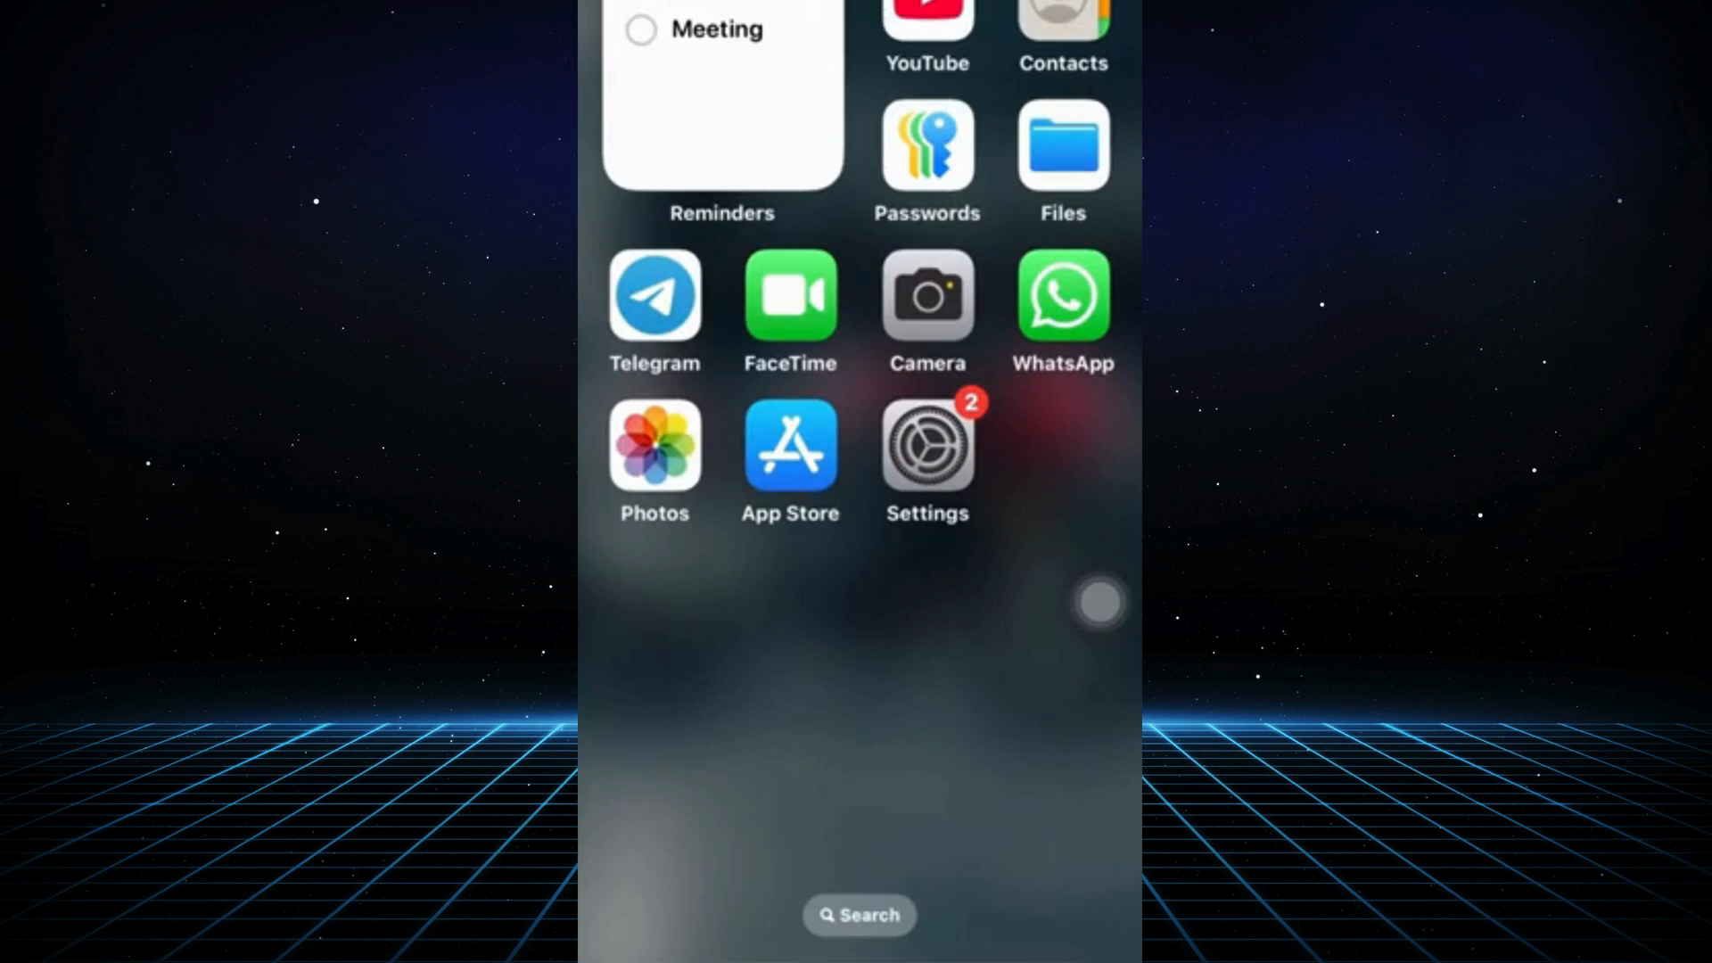
Step: Launch Settings from the Home Screen icon
left_click(927, 448)
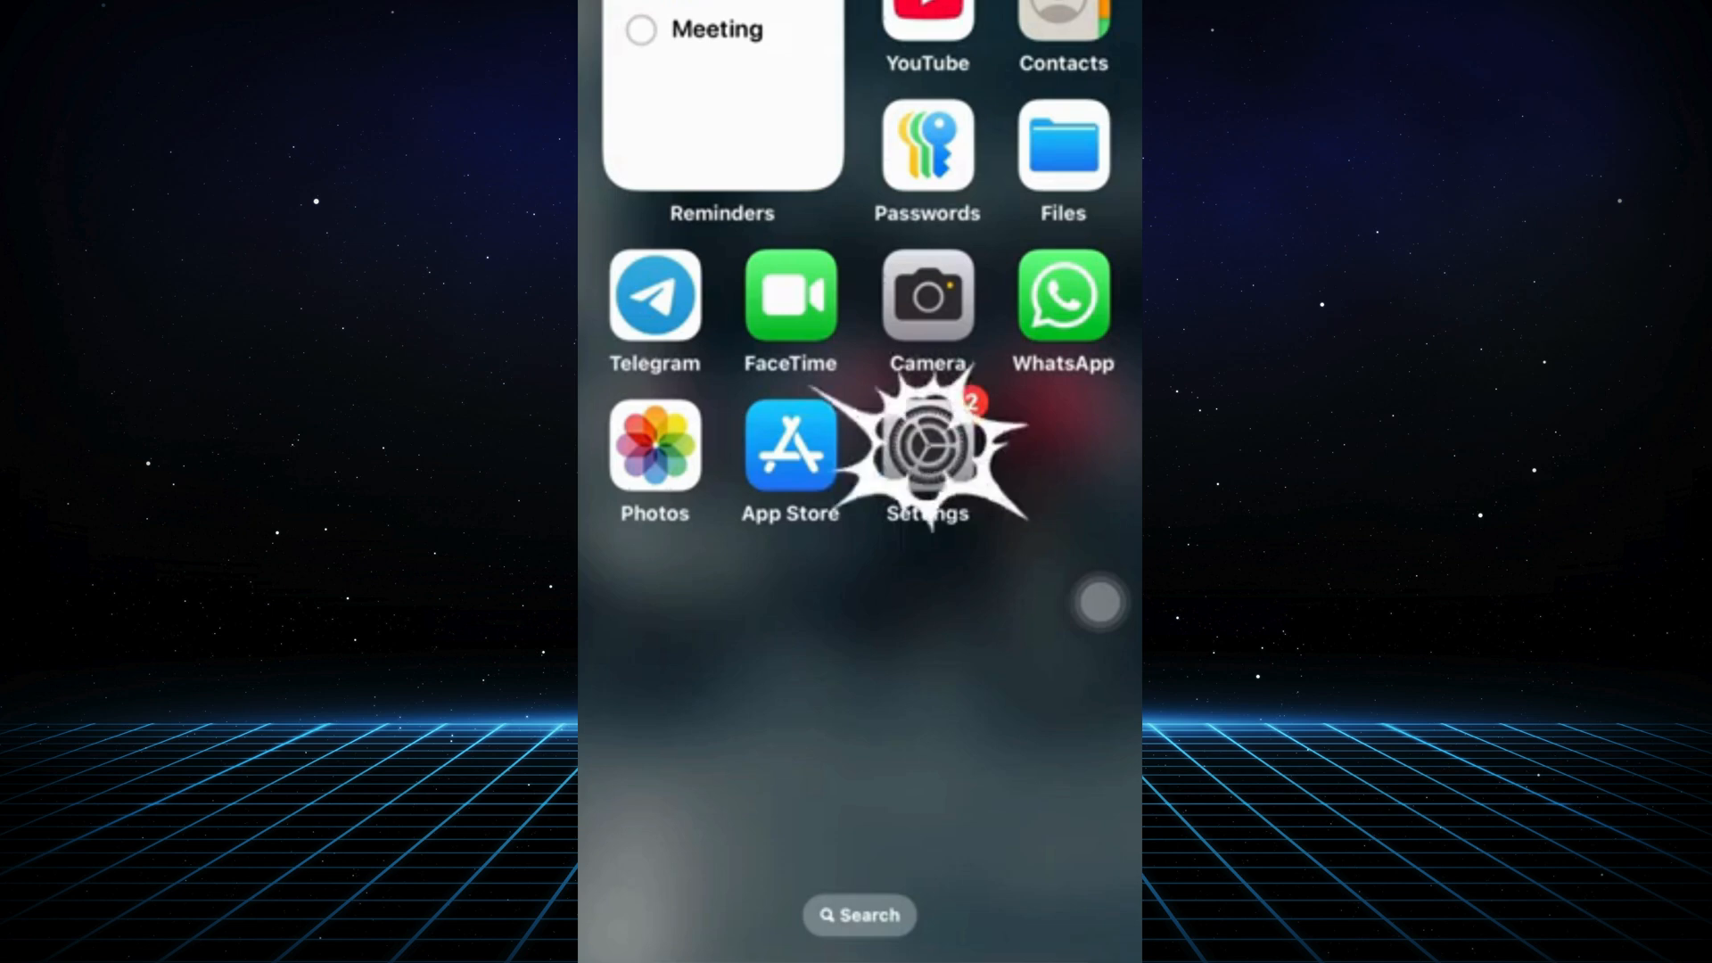
Step: Go to Screen Time and scroll to the Content & Privacy Restrictions entry
left_click(927, 448)
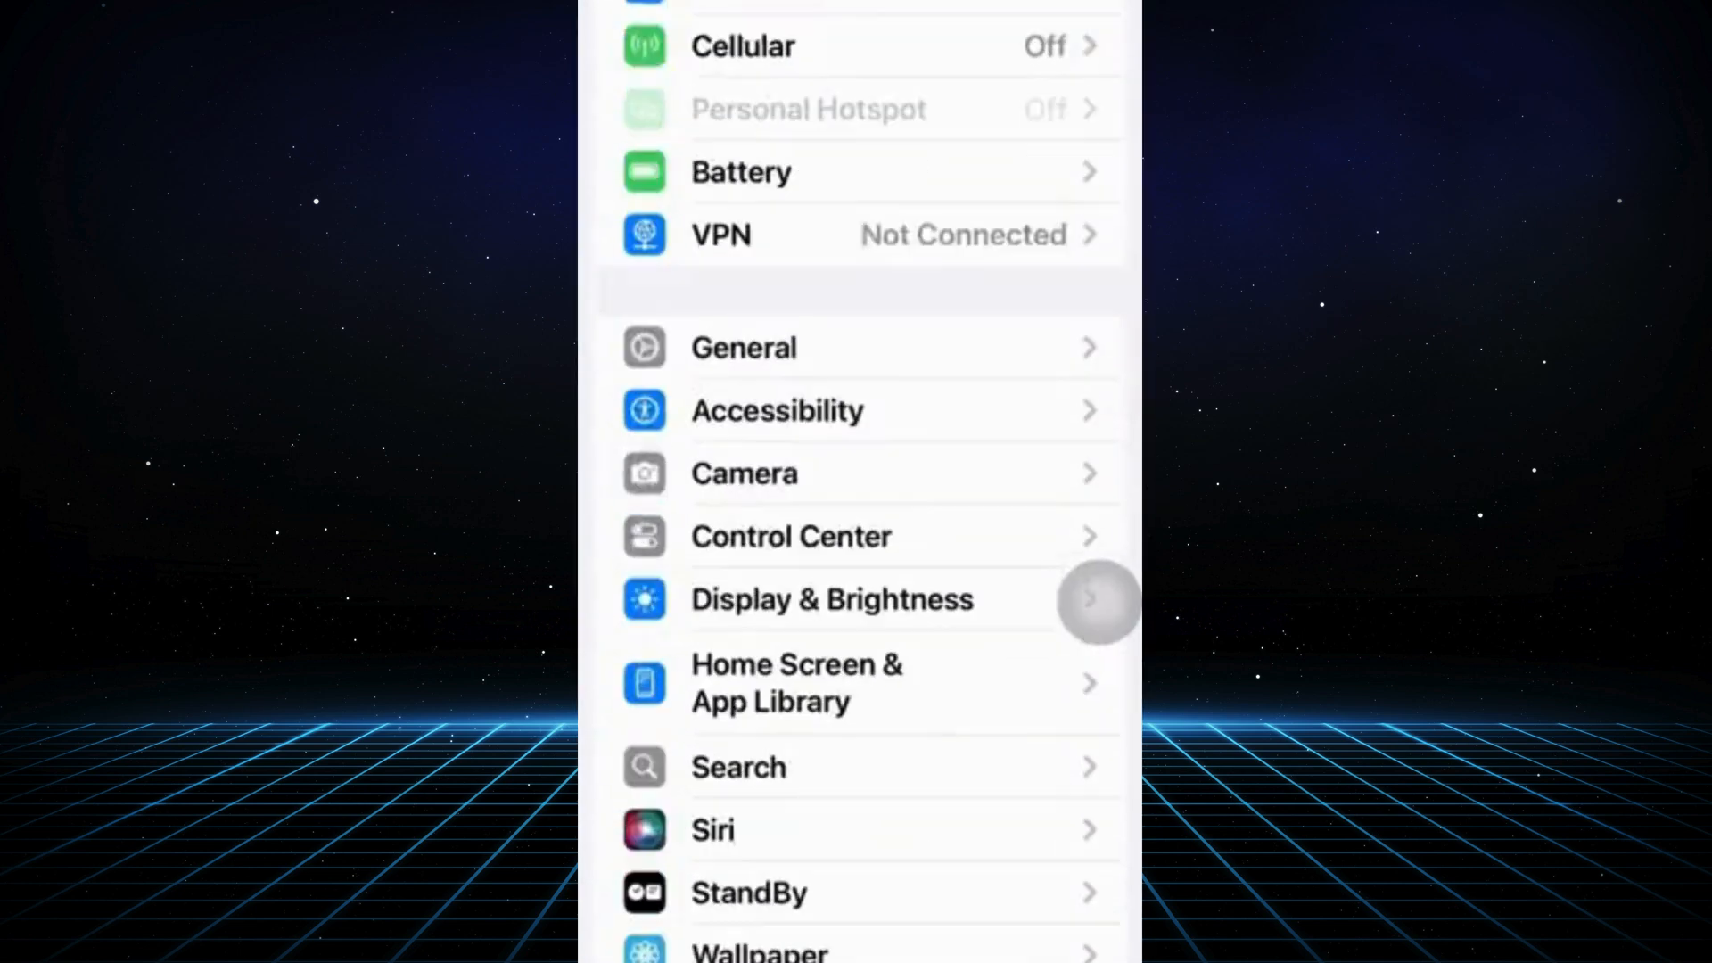
scroll("down", 3)
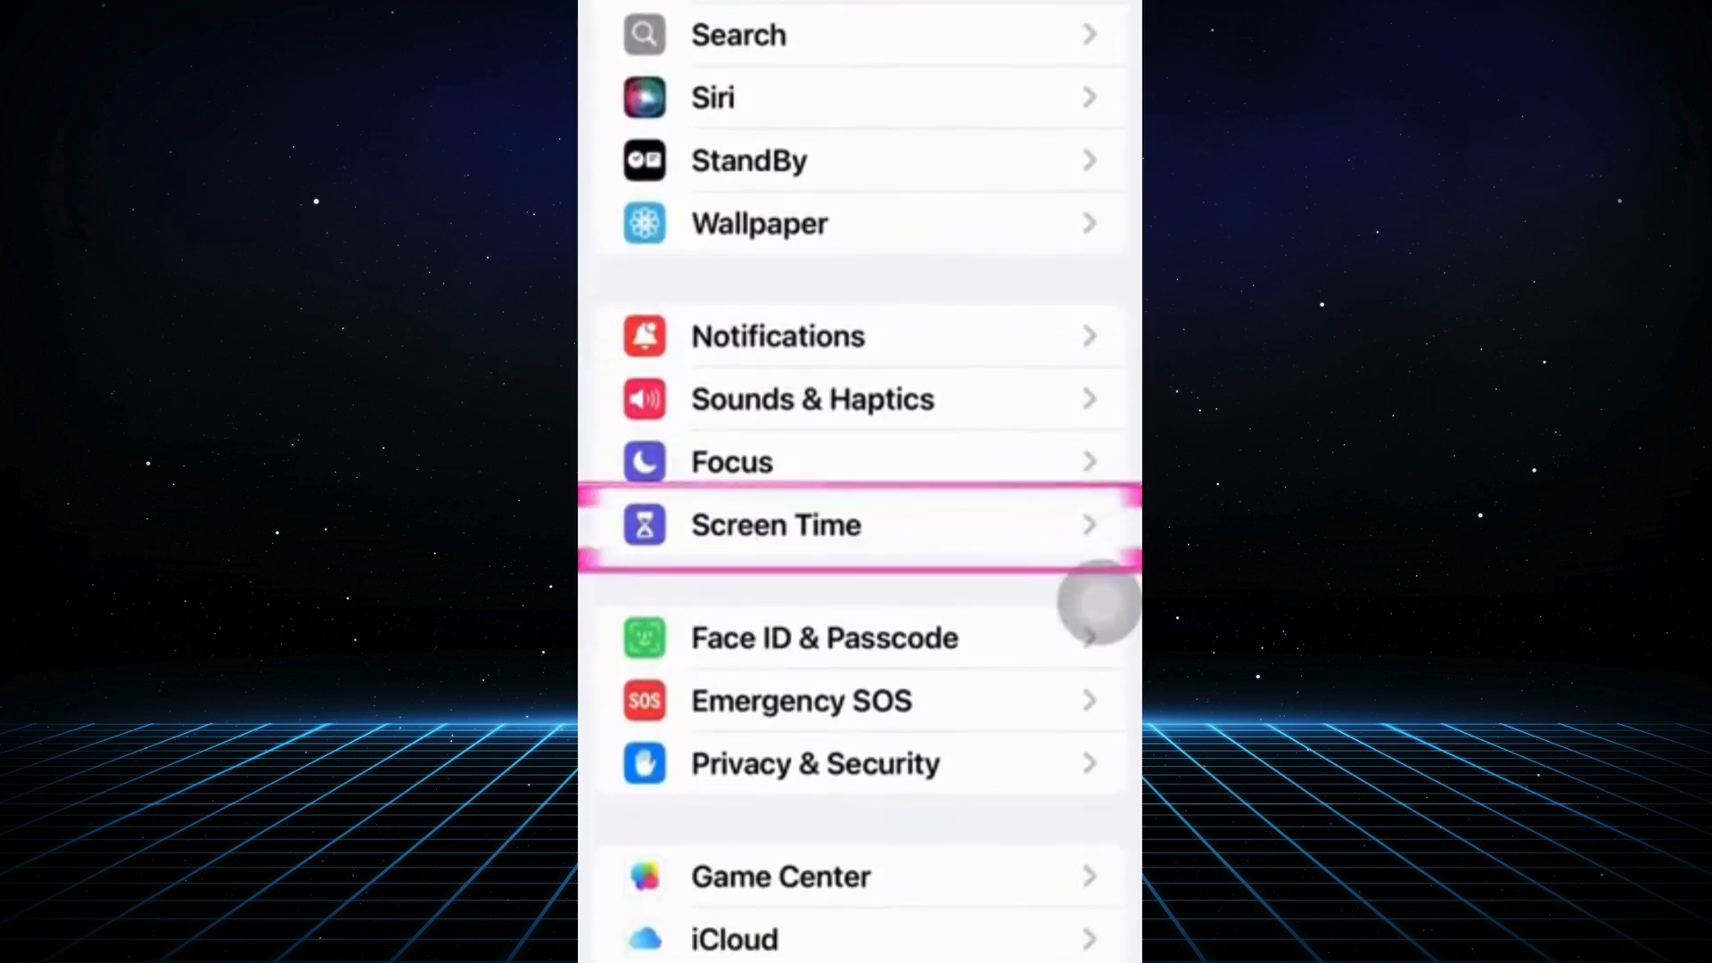
left_click(776, 524)
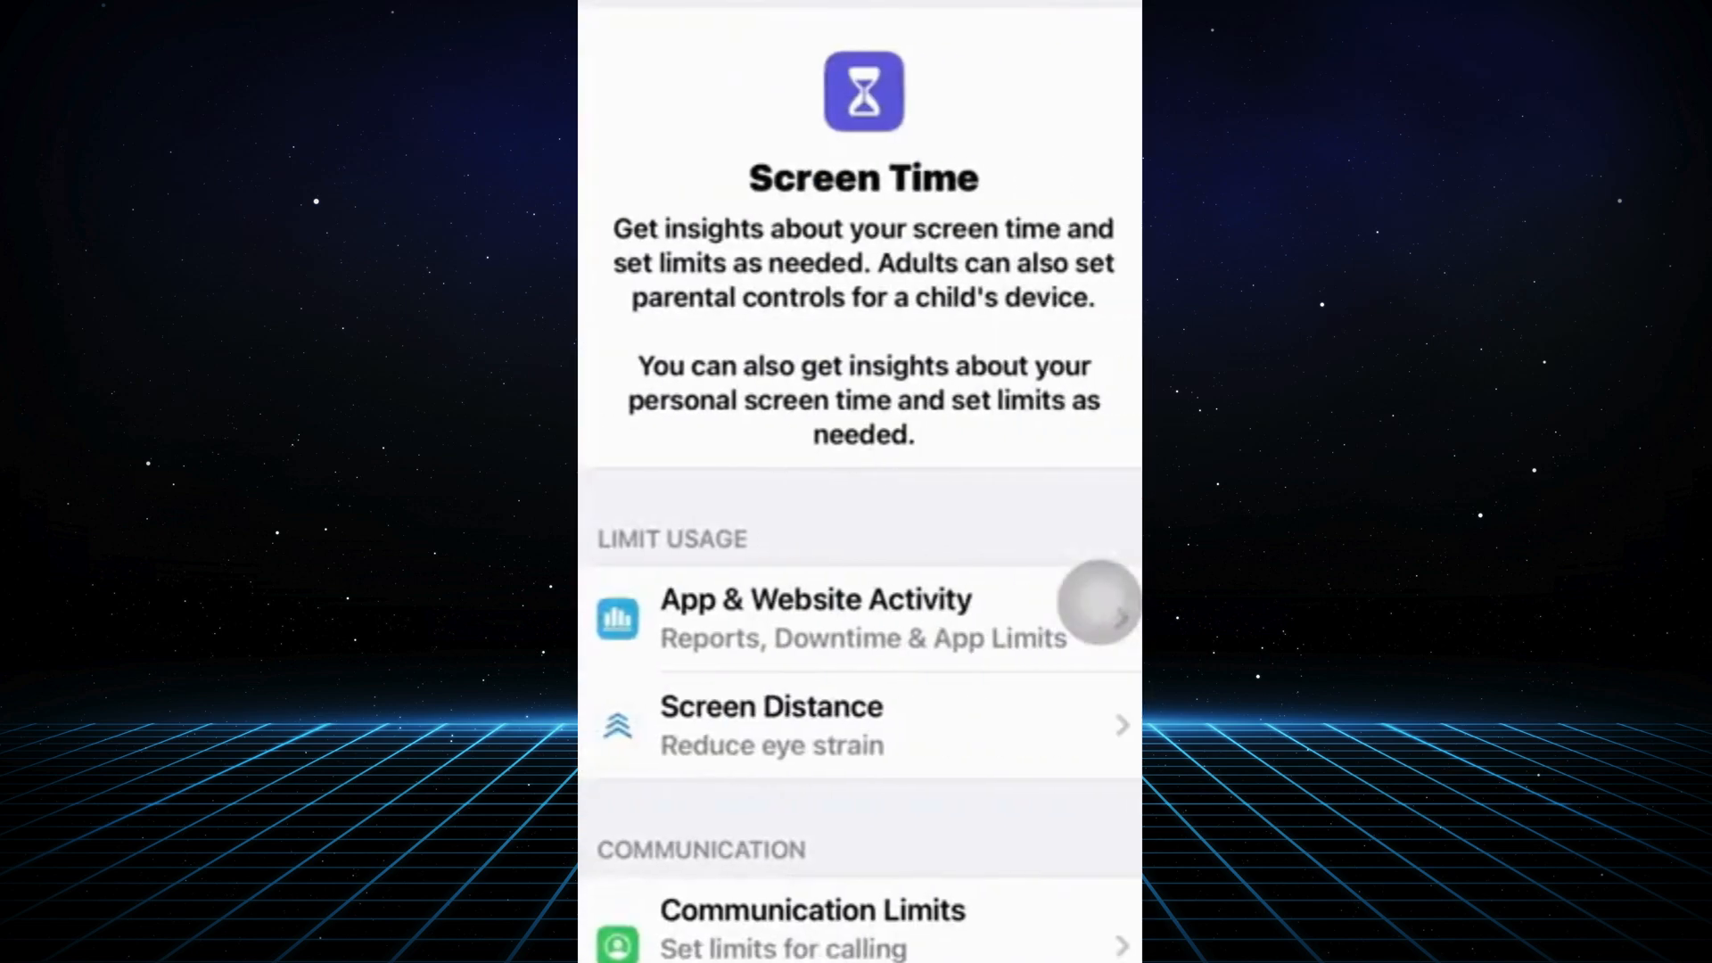
scroll("down", 3)
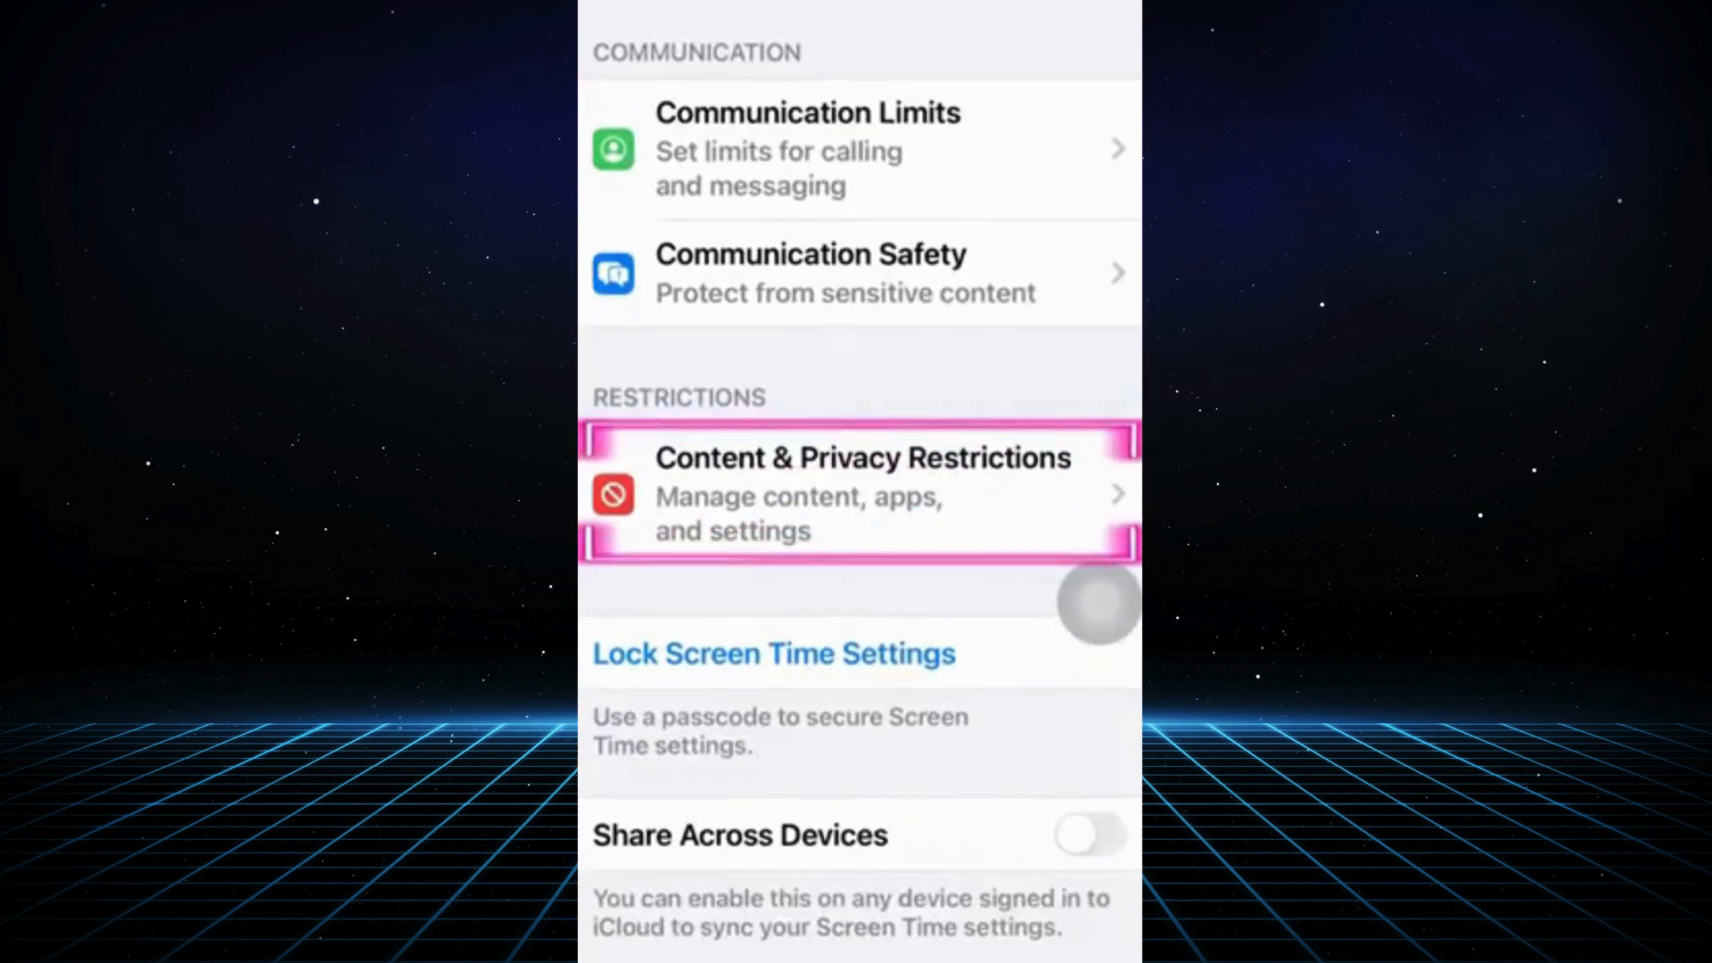
Step: Confirm Content & Privacy Restrictions is switched on, then summon the power-off slider
left_click(860, 494)
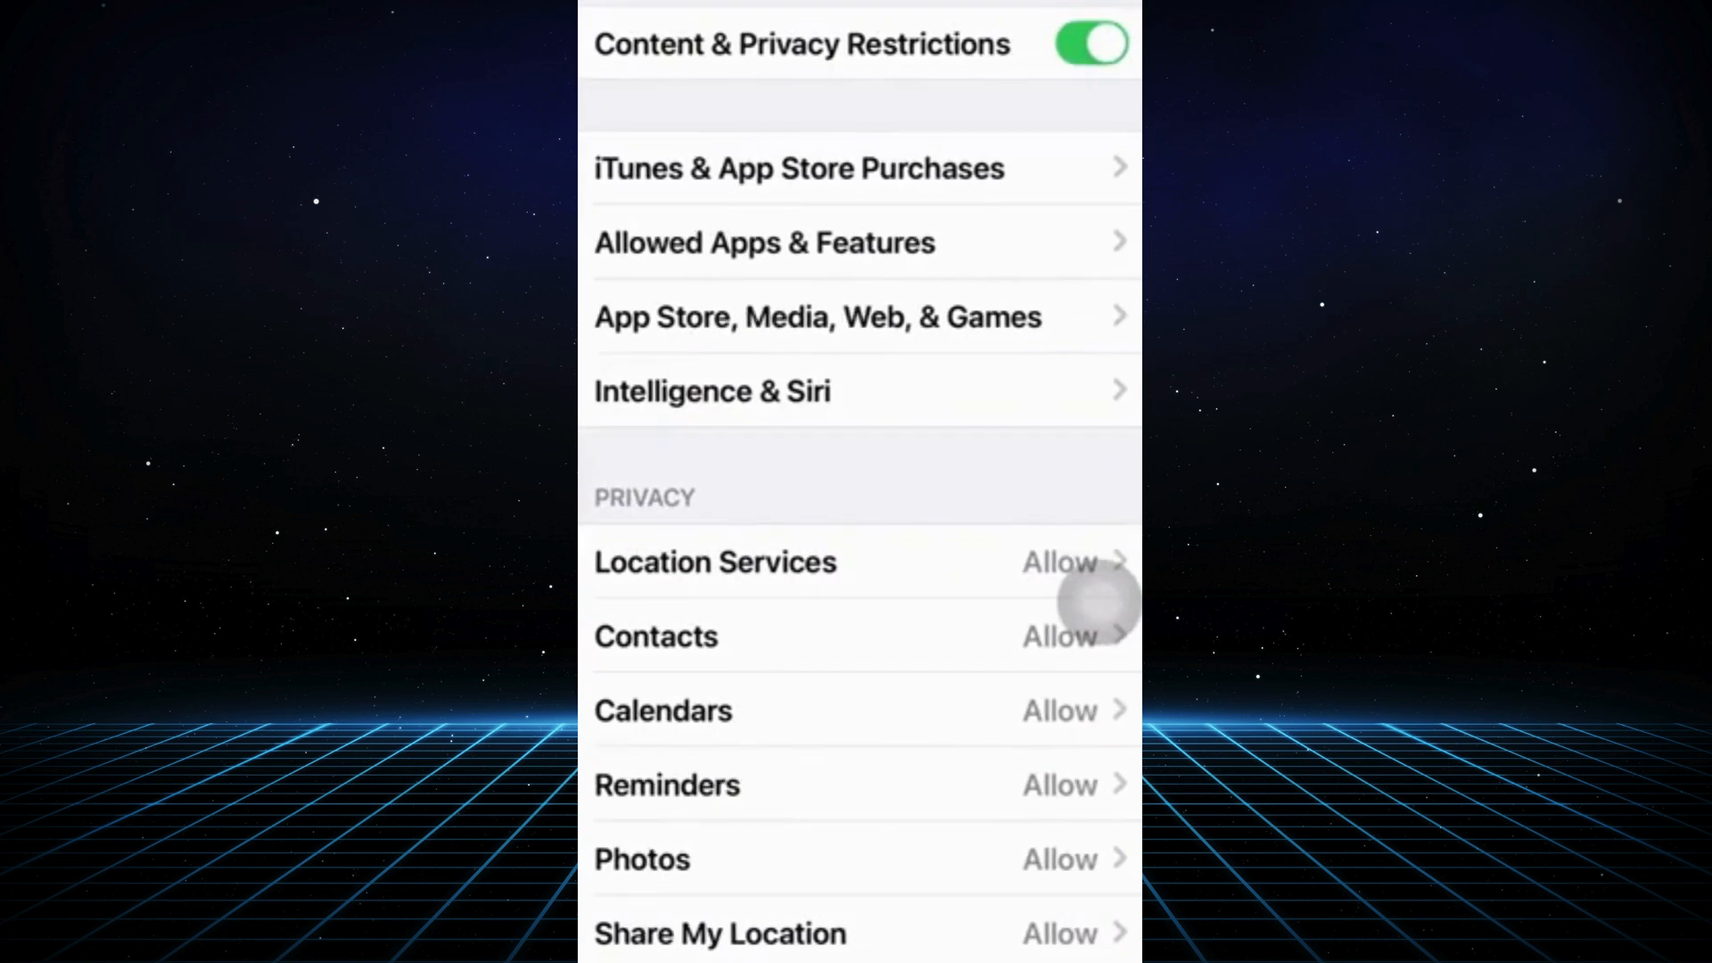
left_click(1090, 43)
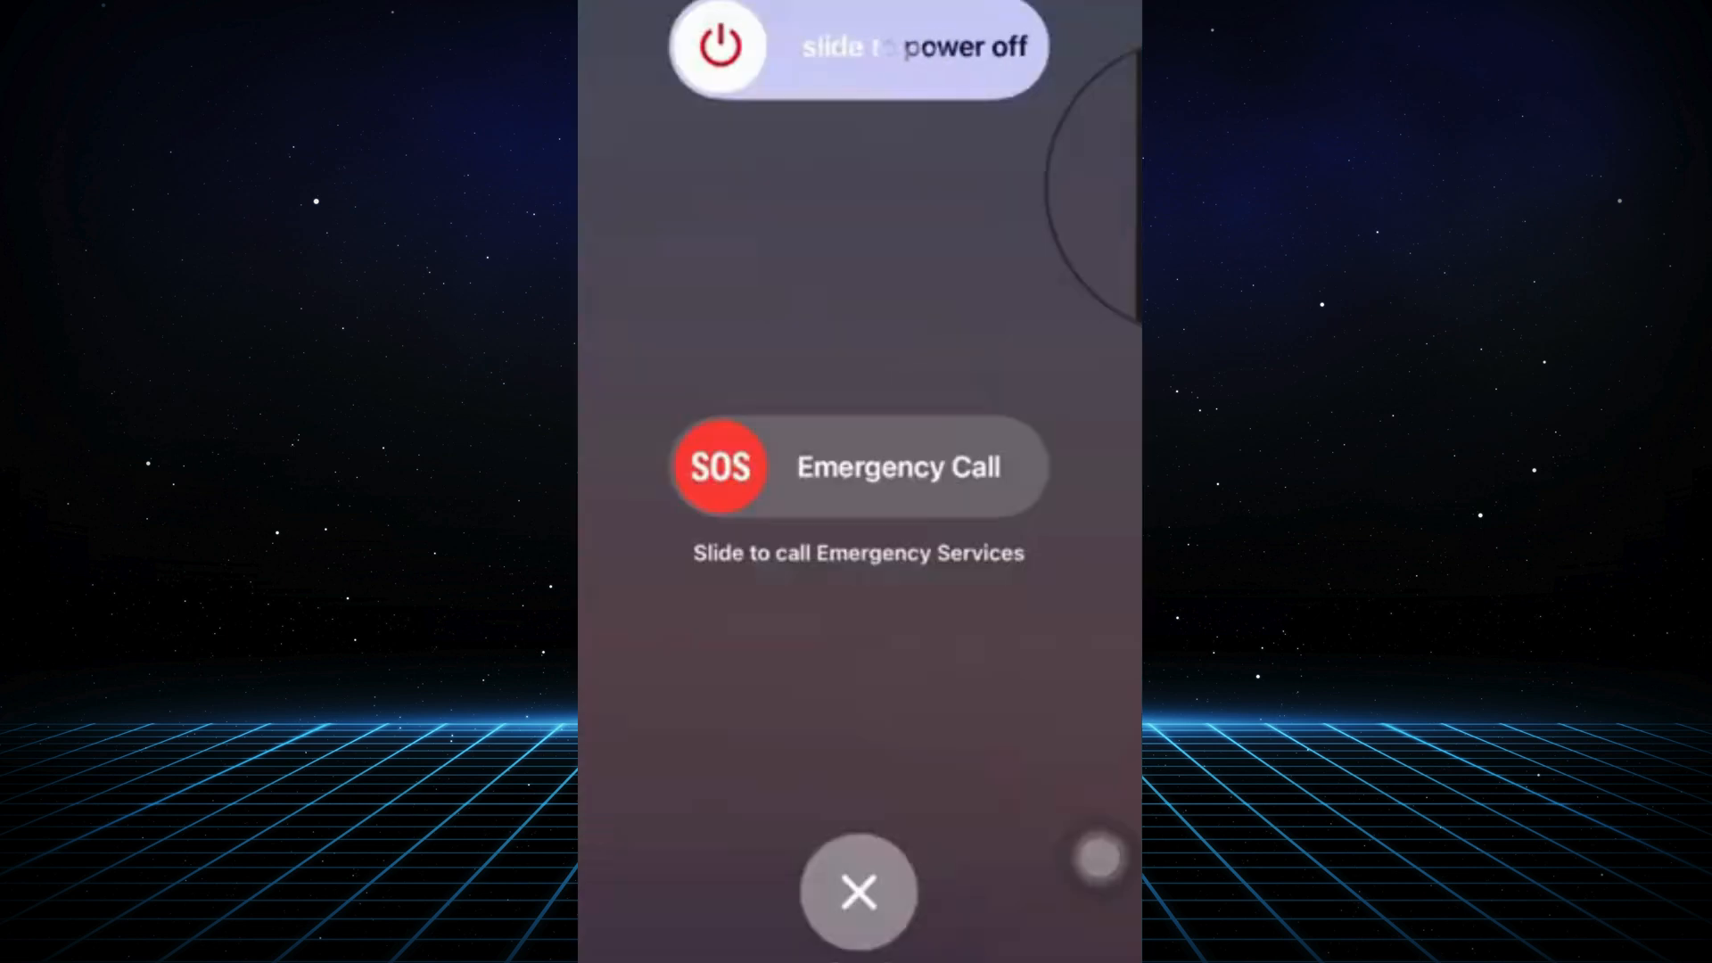
Step: Slide to power off, turn the iPhone back on and relaunch Settings
left_click(858, 892)
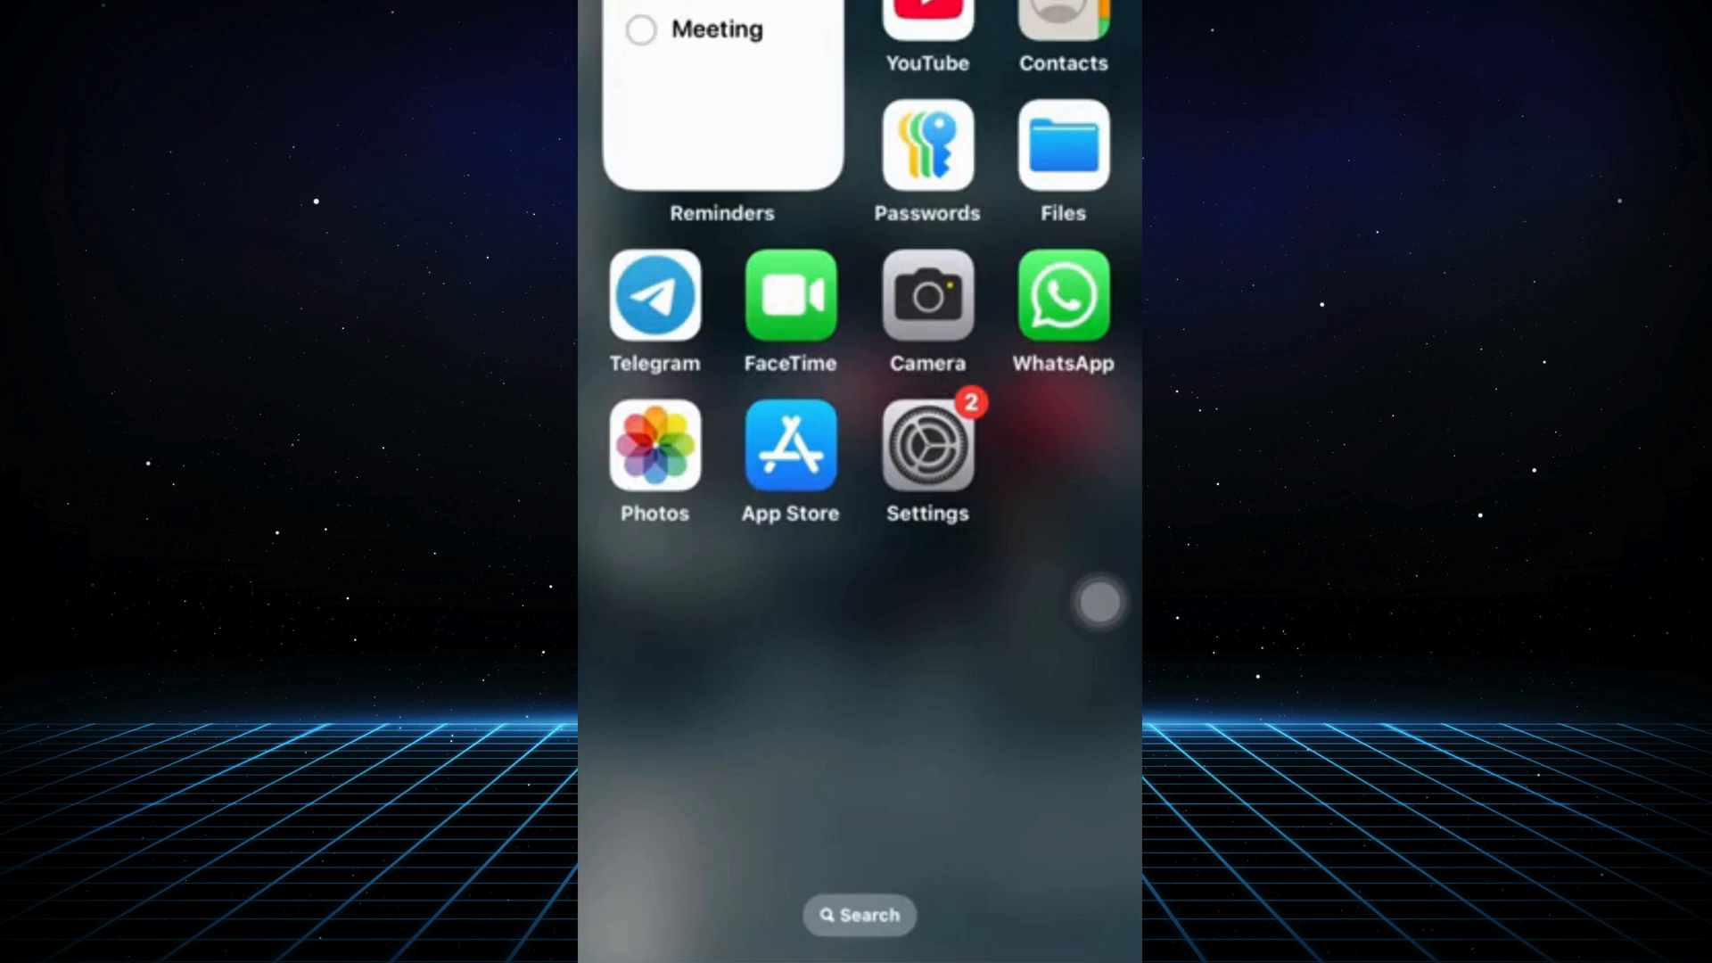
left_click(928, 447)
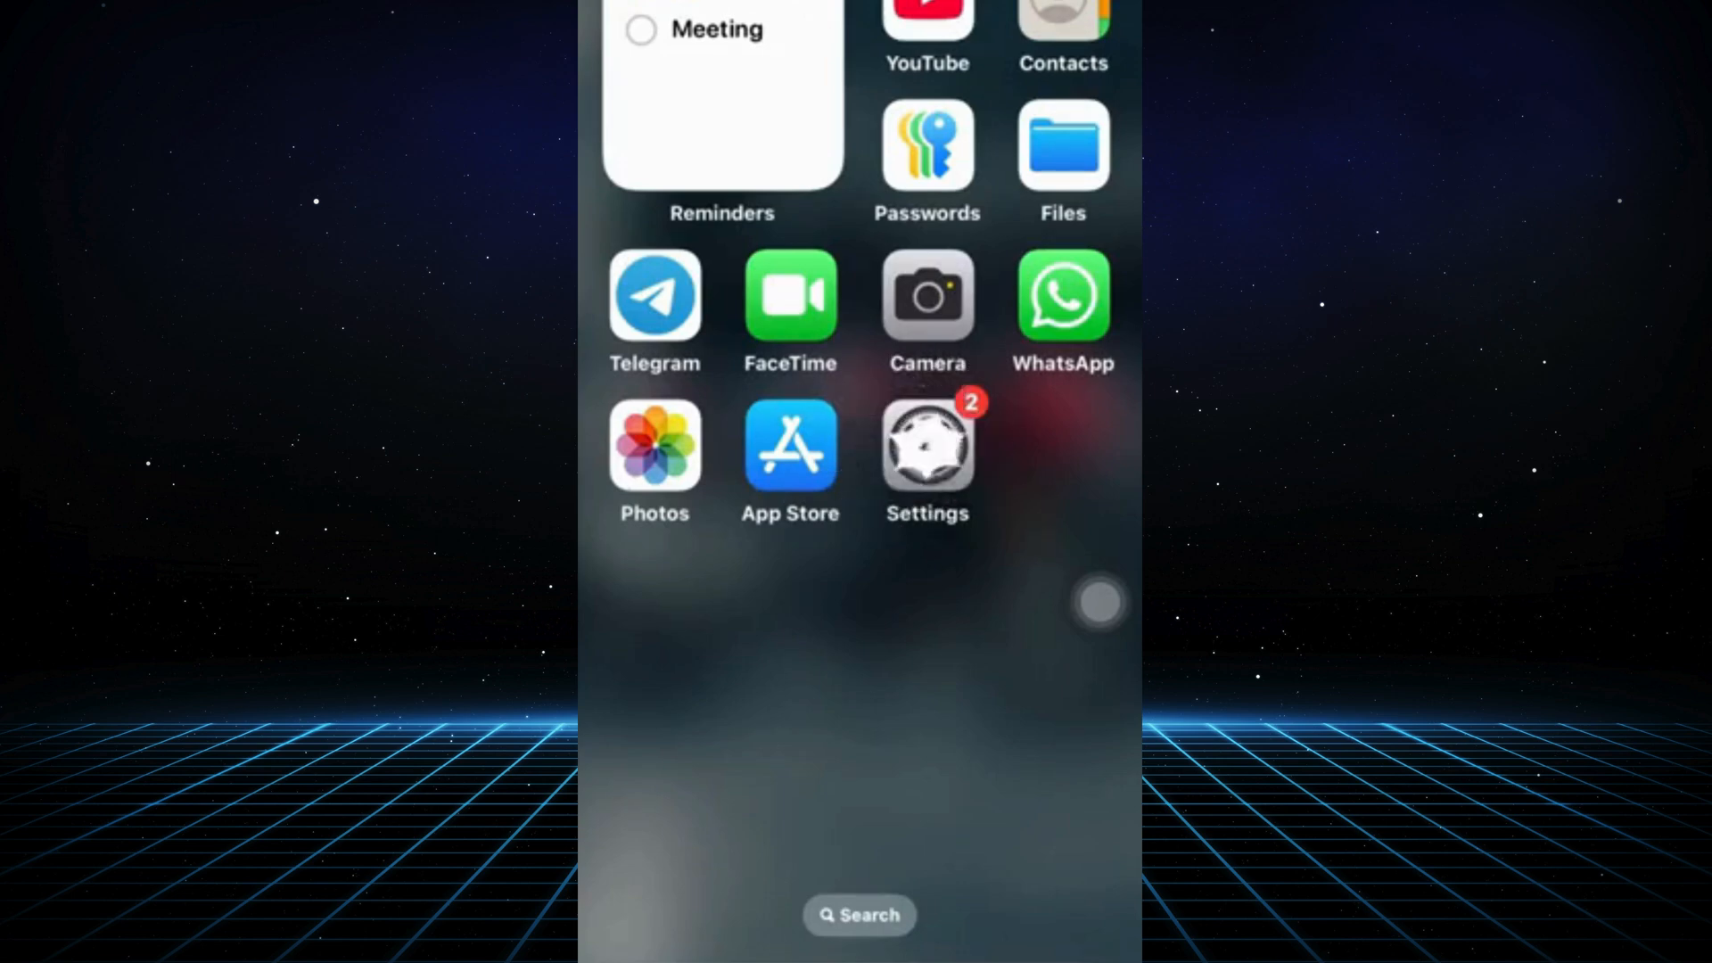
left_click(928, 448)
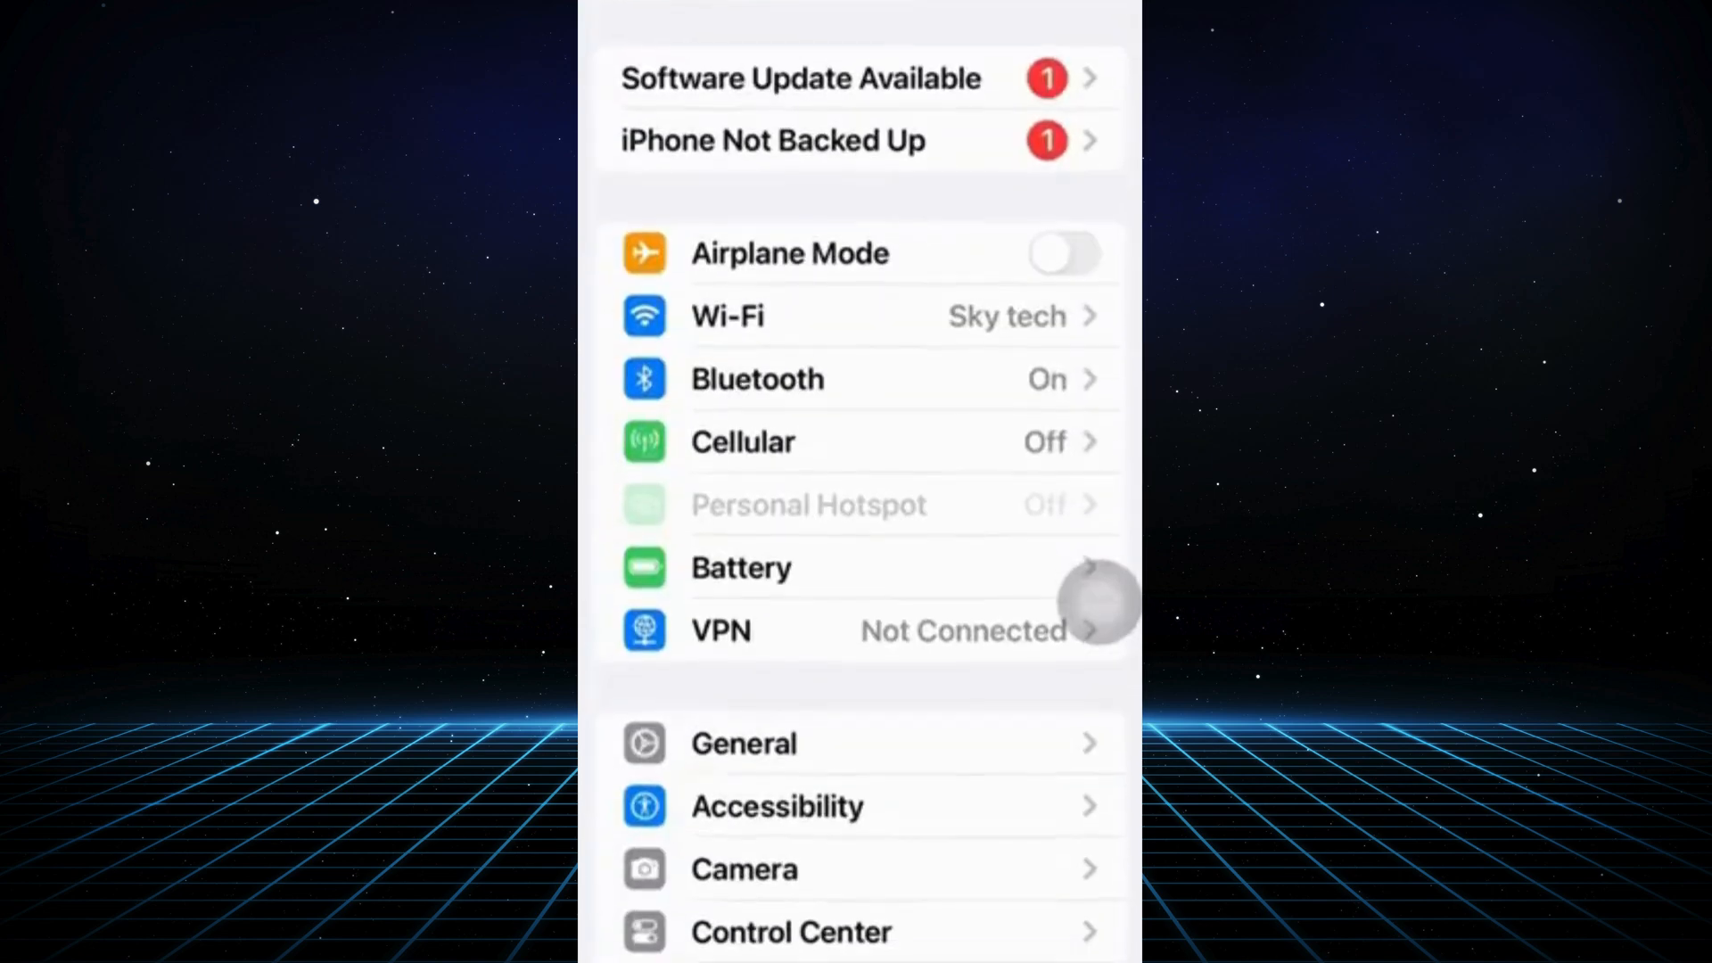
Step: Go to General and scroll down to Transfer or Reset iPhone
left_click(743, 742)
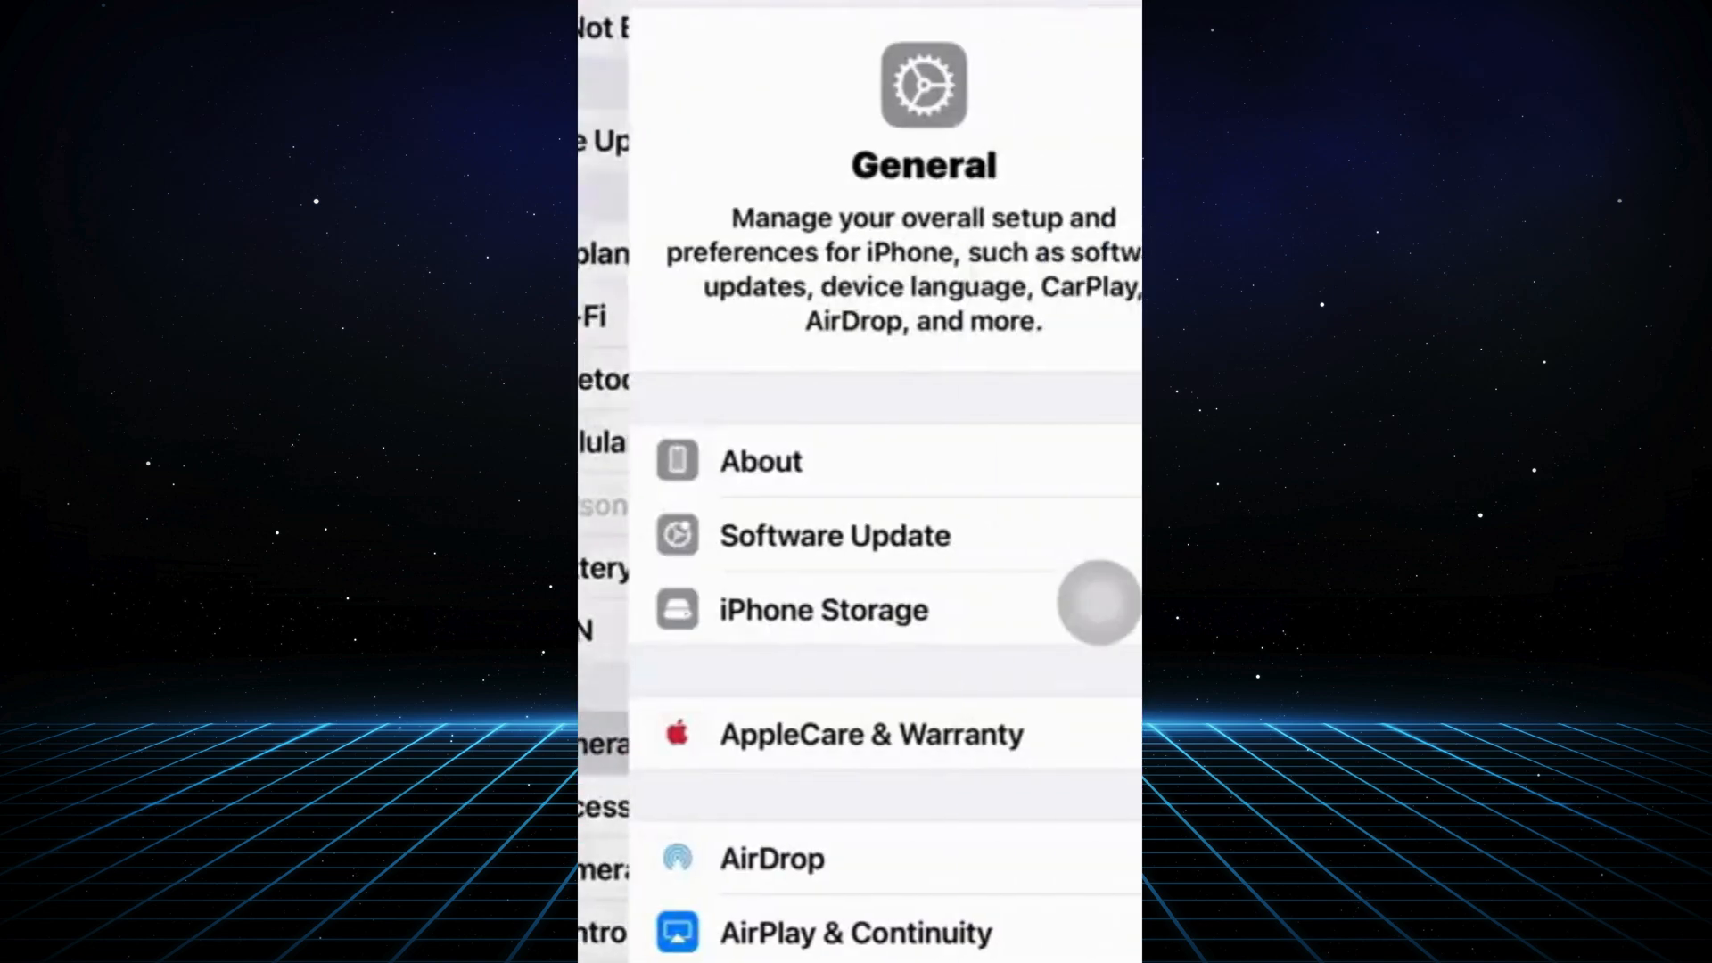
left_click(860, 535)
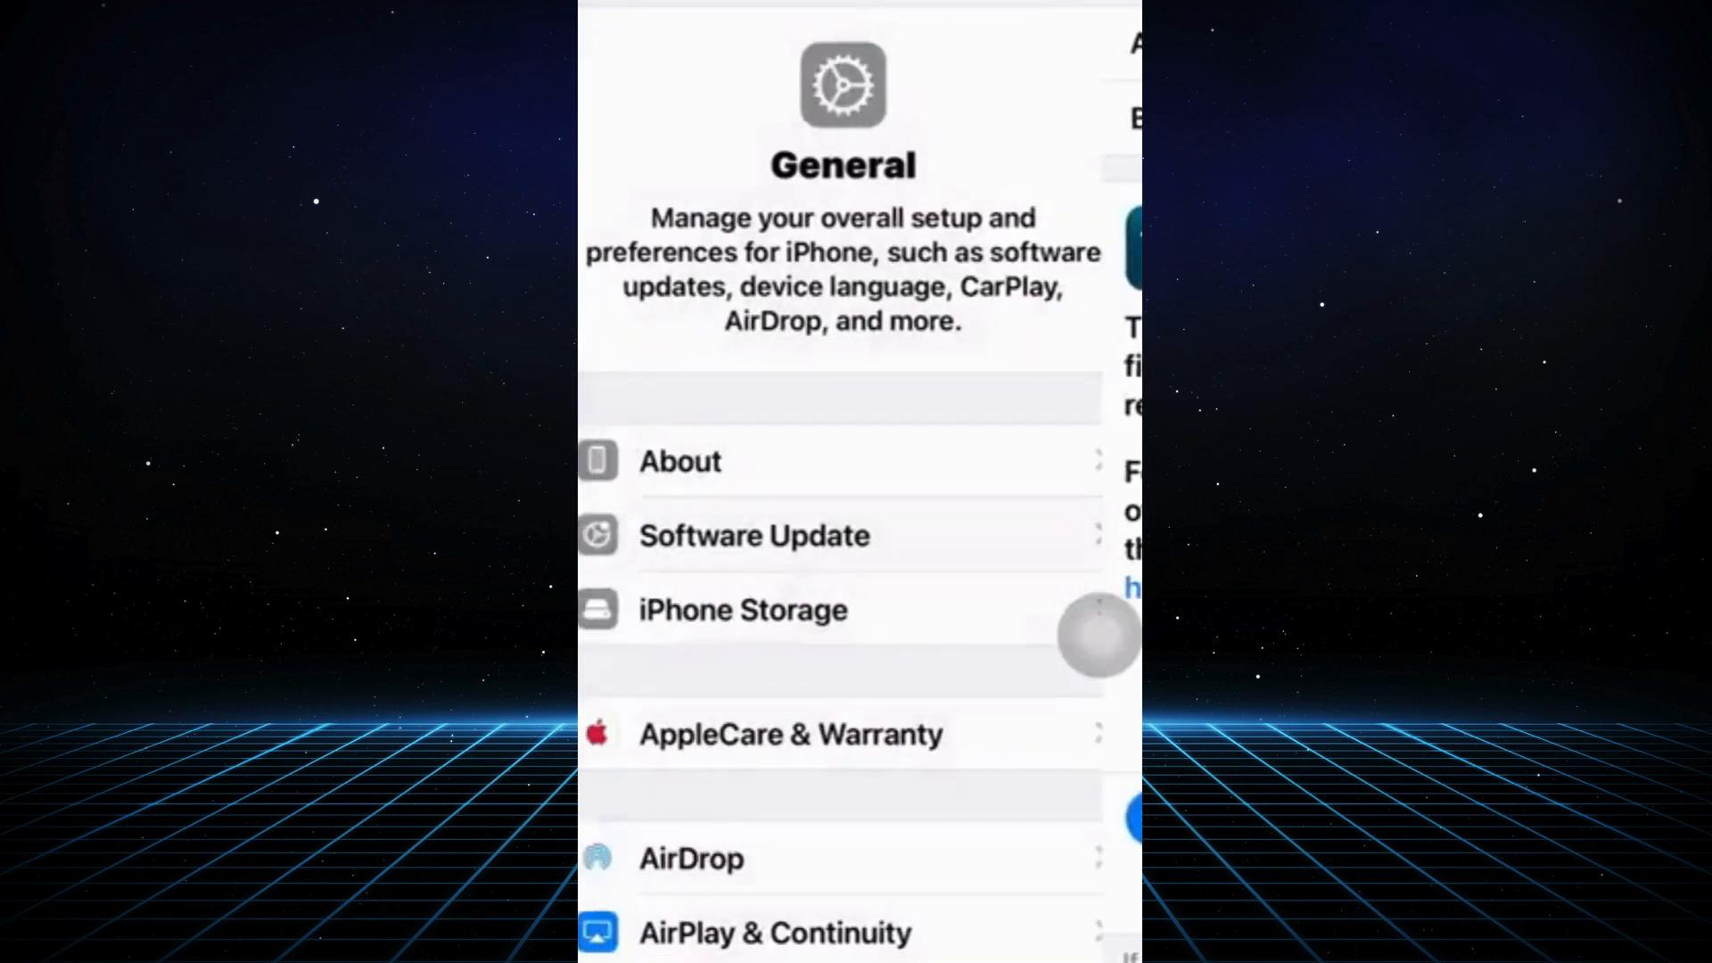
scroll("down", 3)
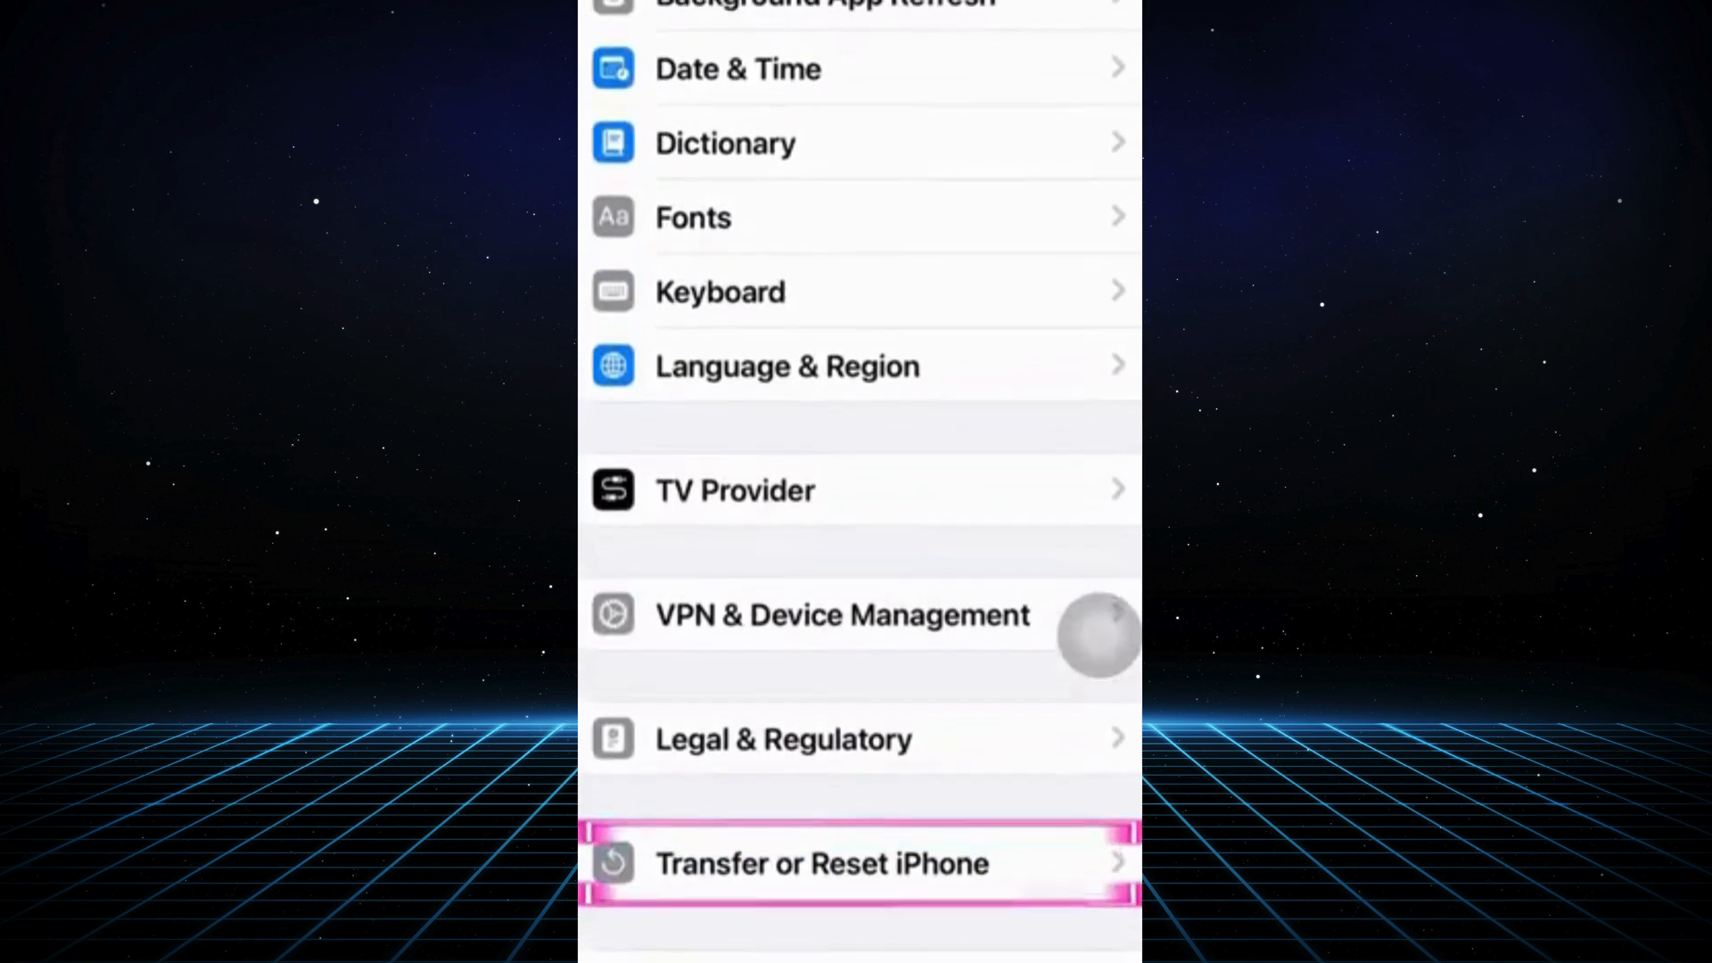
Step: Choose Reset Network Settings under Transfer or Reset iPhone, reaching the passcode prompt
left_click(821, 864)
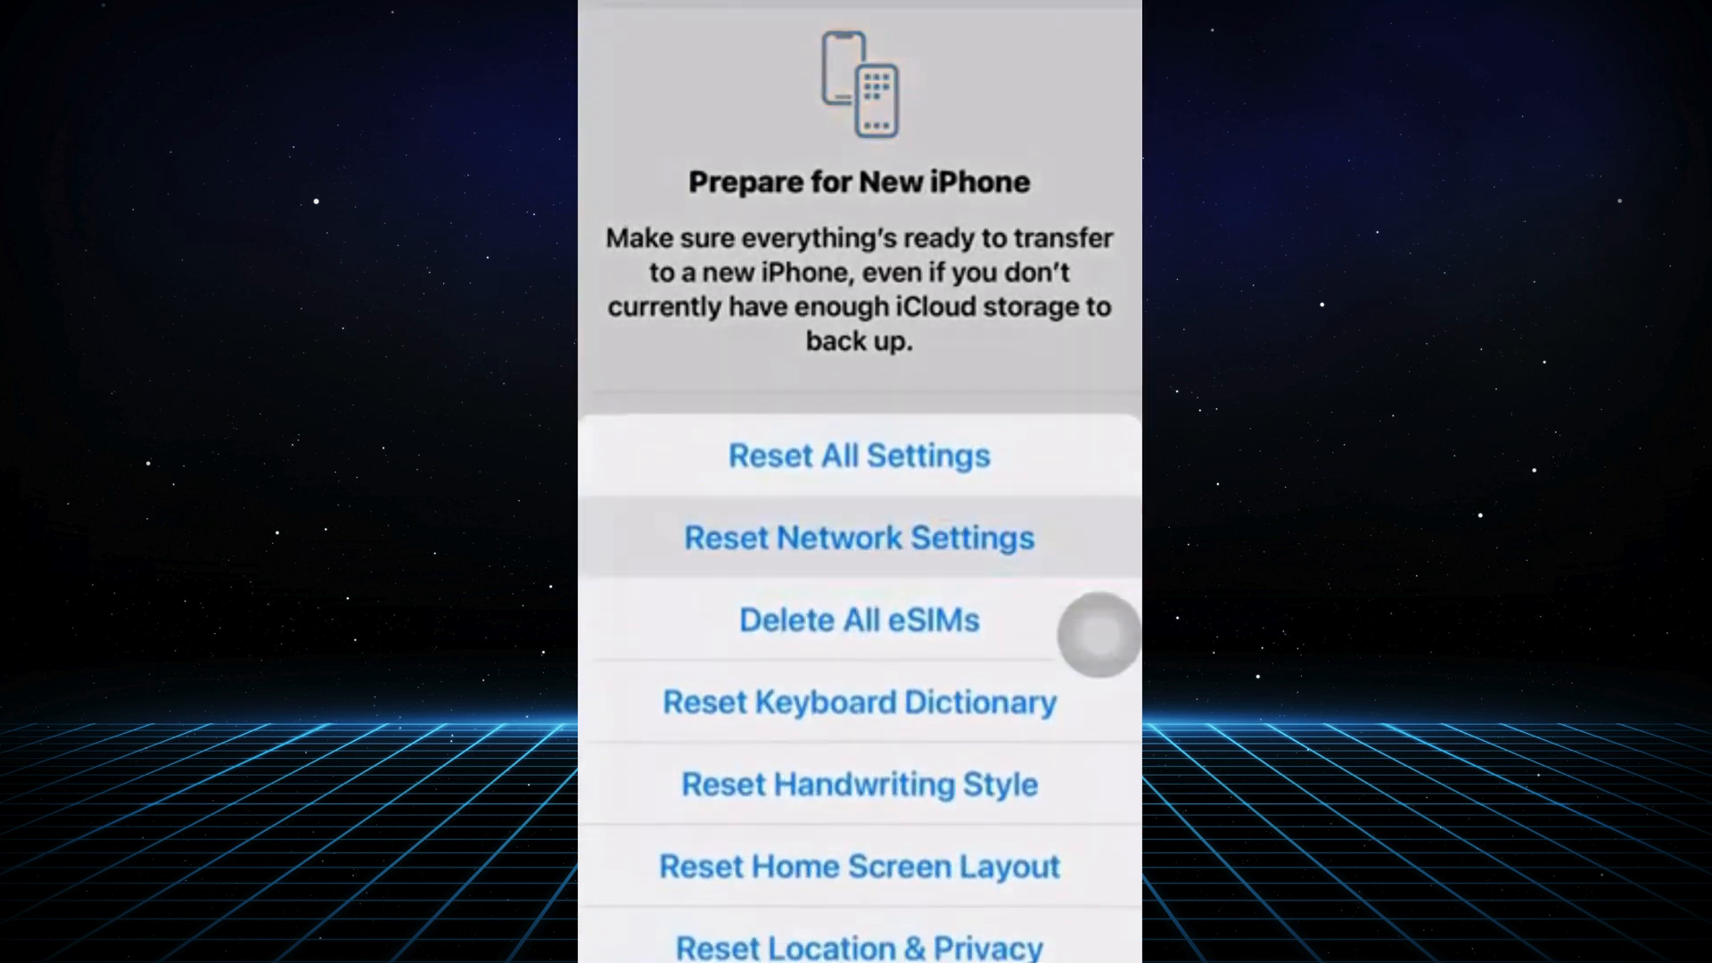
left_click(858, 537)
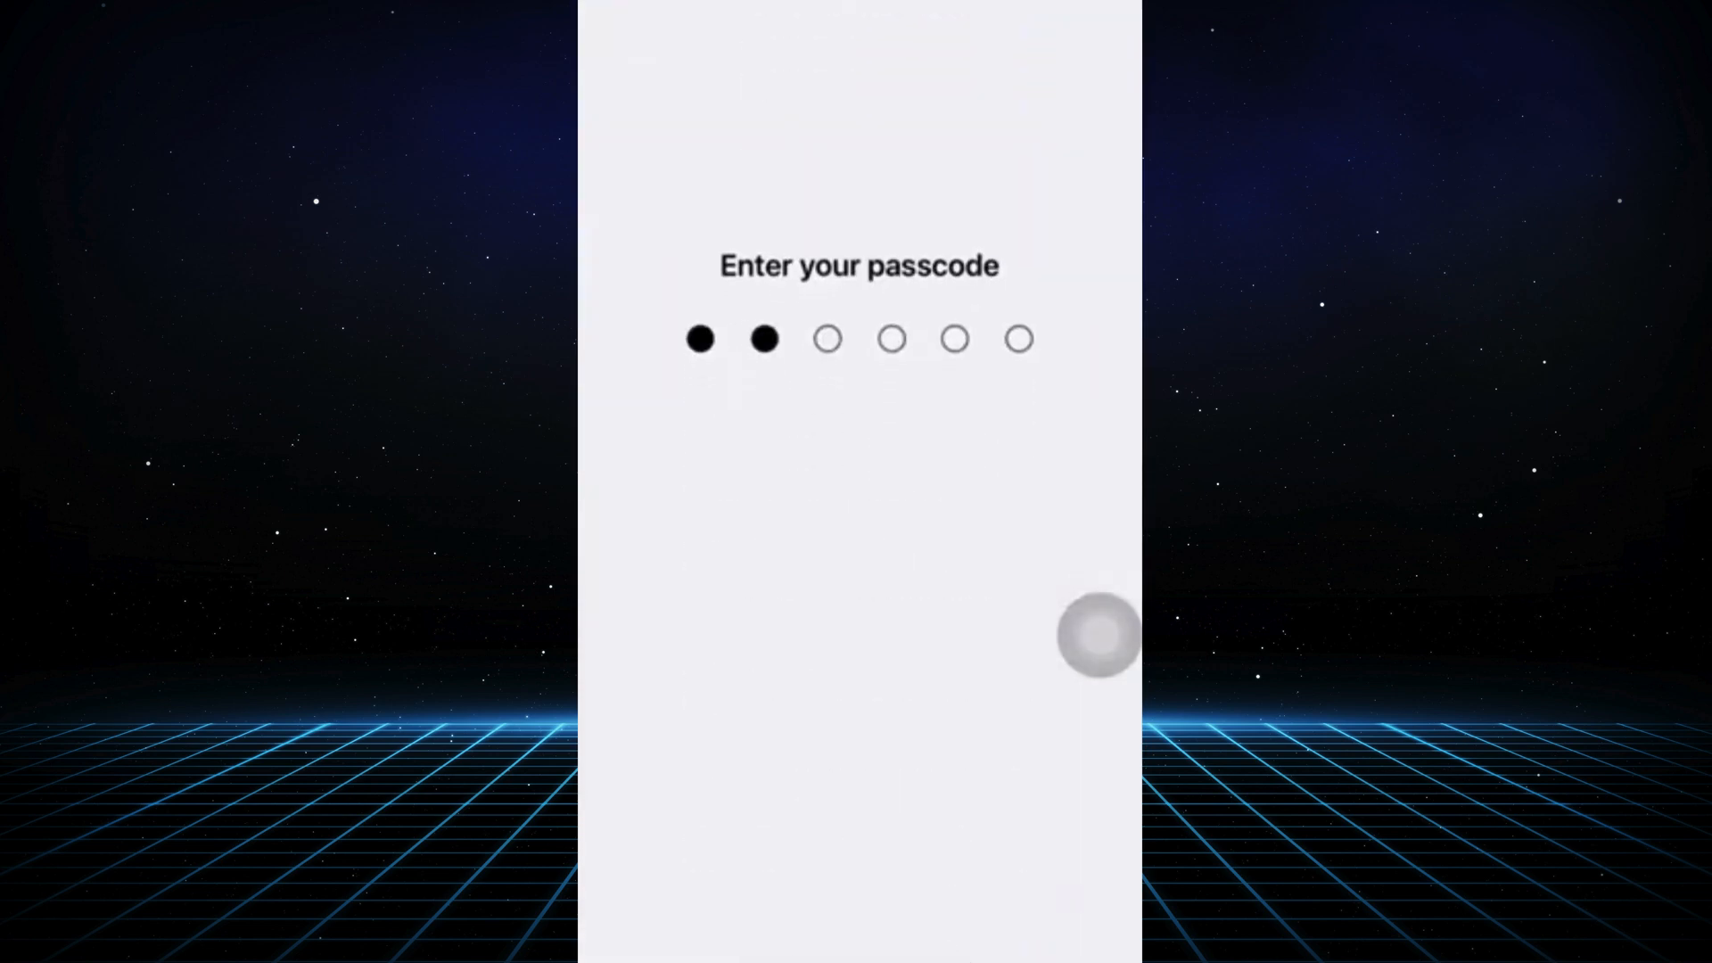